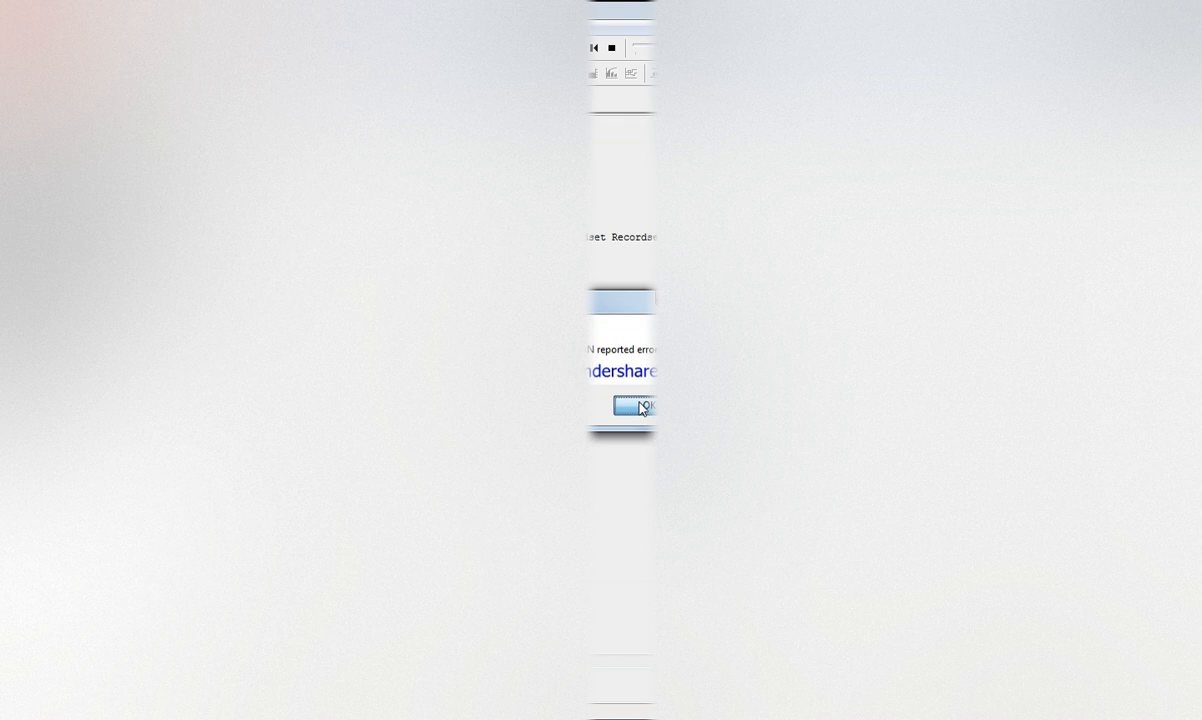
# Step: Close the test run's error report dialog with OK
pyautogui.click(636, 408)
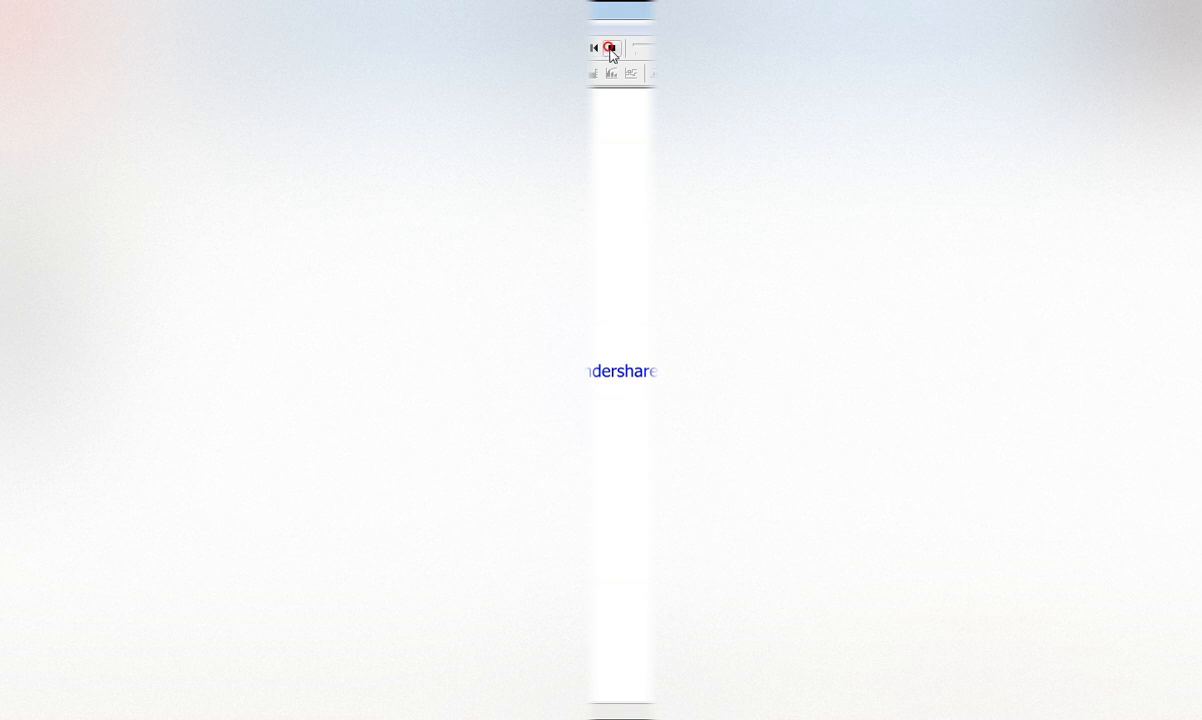
pyautogui.click(612, 48)
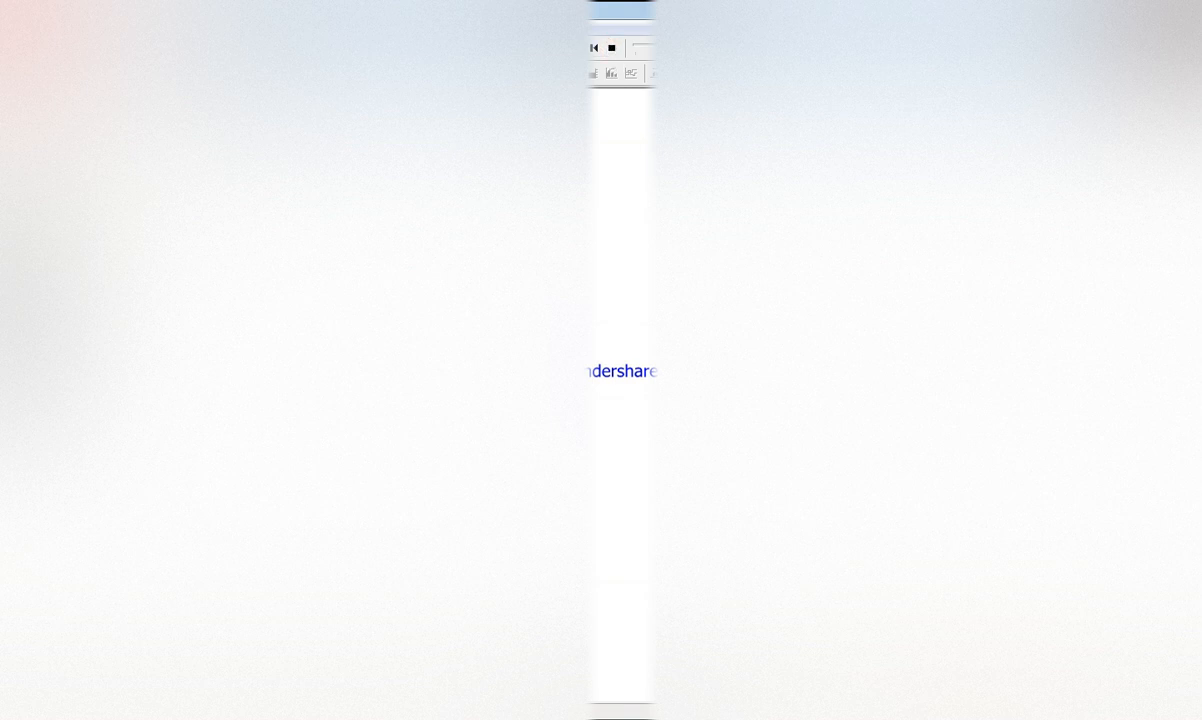